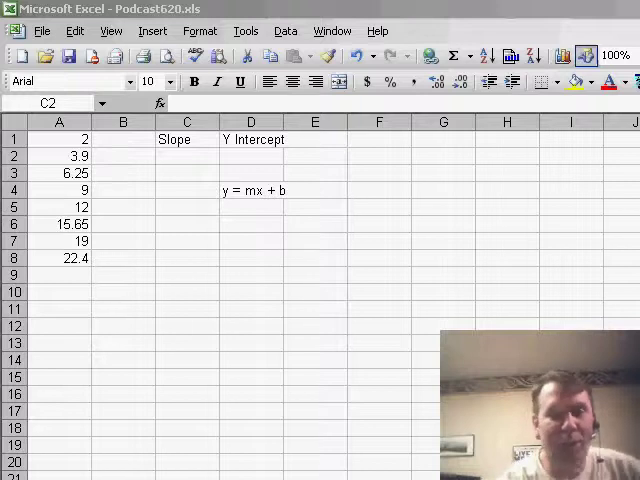
# Enter a LINEST array formula over A1:A8 in C2:D2, giving slope 2.97 and intercept -2.09.
pyautogui.click(186, 156)
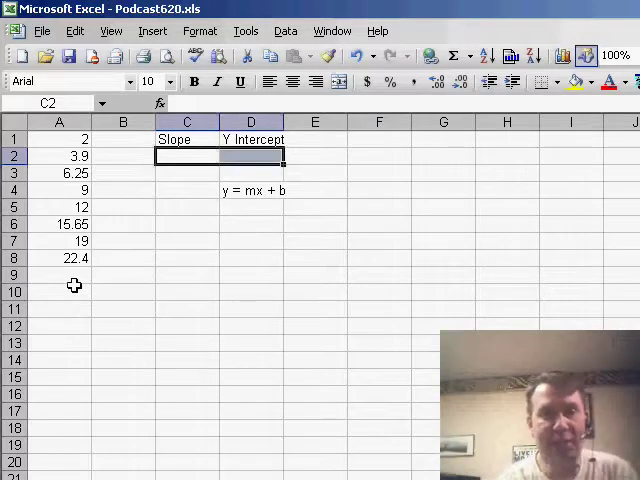
pyautogui.write('=')
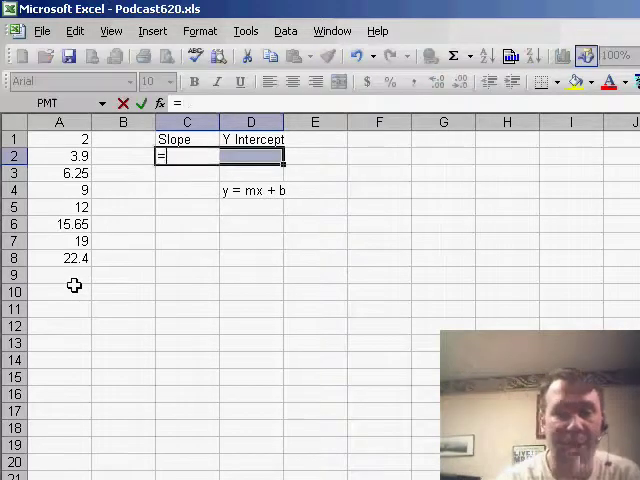
pyautogui.write('LINEST')
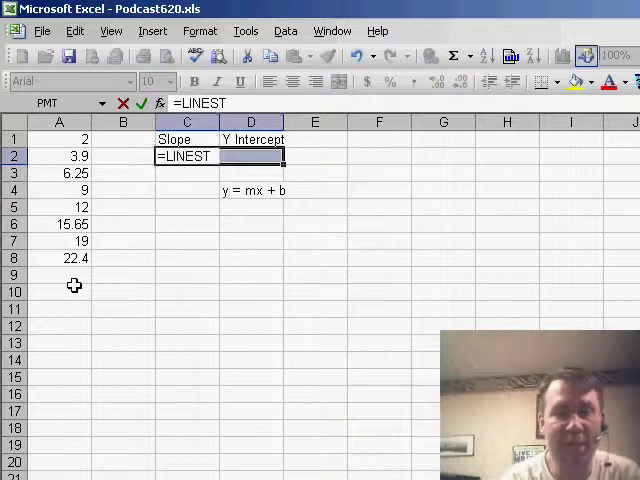
pyautogui.write('(')
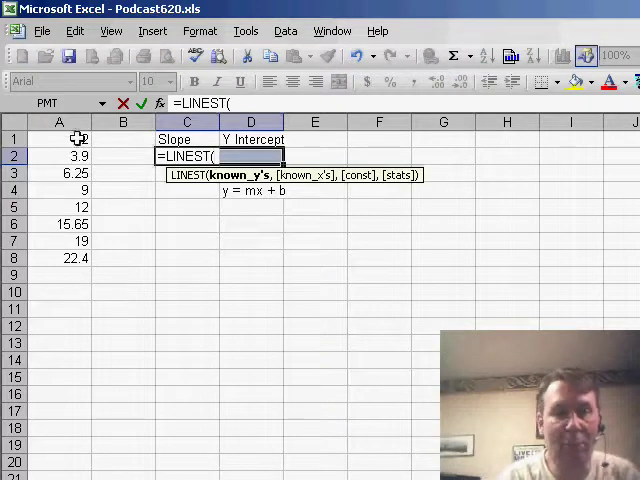
pyautogui.moveTo(58, 138); pyautogui.dragTo(58, 258)
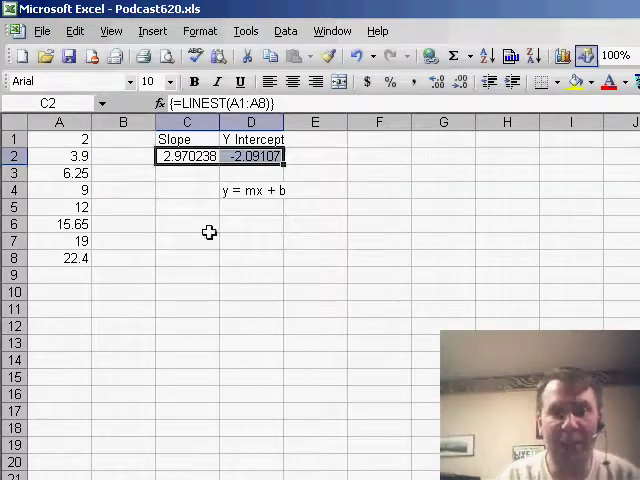
pyautogui.moveTo(244, 204)
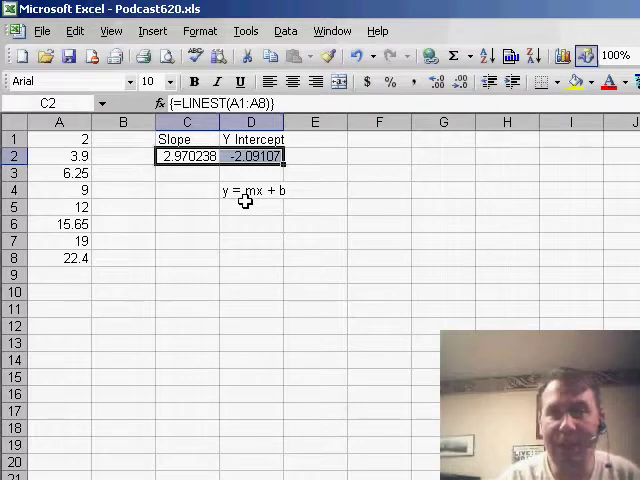
pyautogui.moveTo(120, 148)
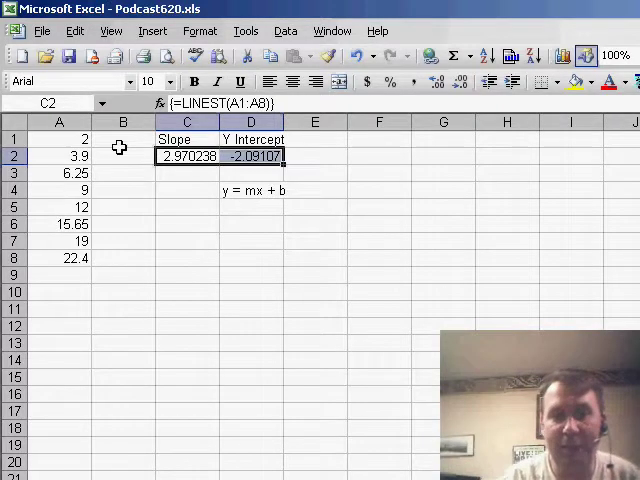
pyautogui.moveTo(264, 156)
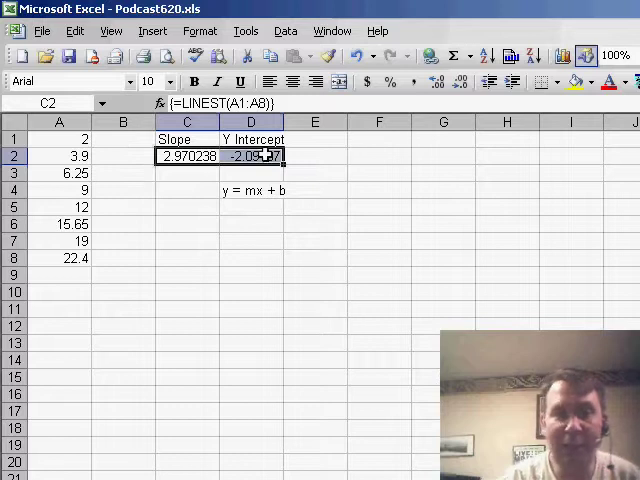
pyautogui.moveTo(122, 140)
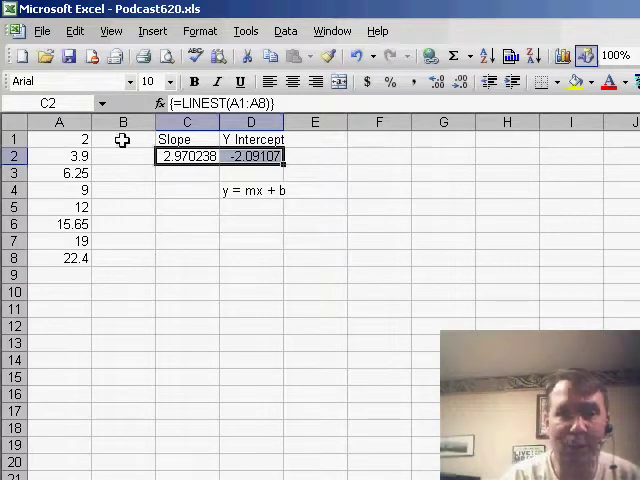
# Put the prediction formula =$D$2+$C$2*ROW(A1) in B1.
pyautogui.click(122, 138)
pyautogui.write('=')
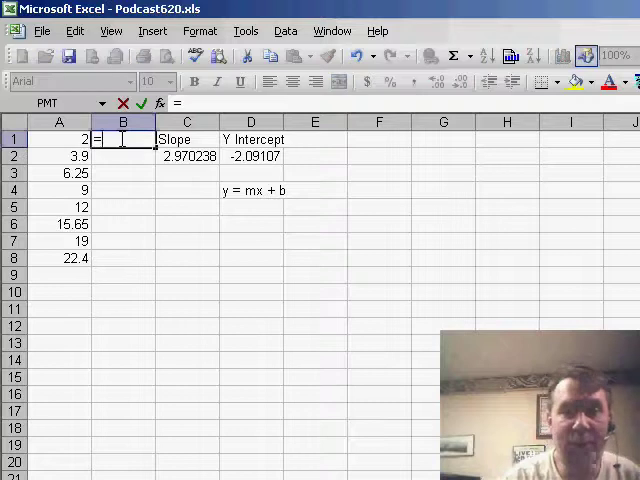
pyautogui.click(250, 156)
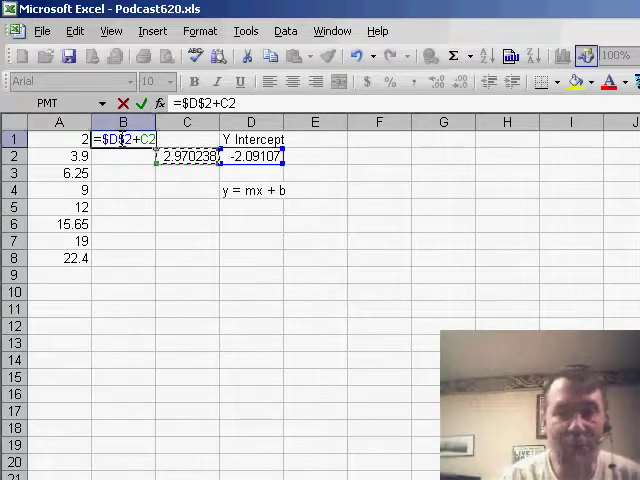
pyautogui.write('$C$2*ROW(A1')
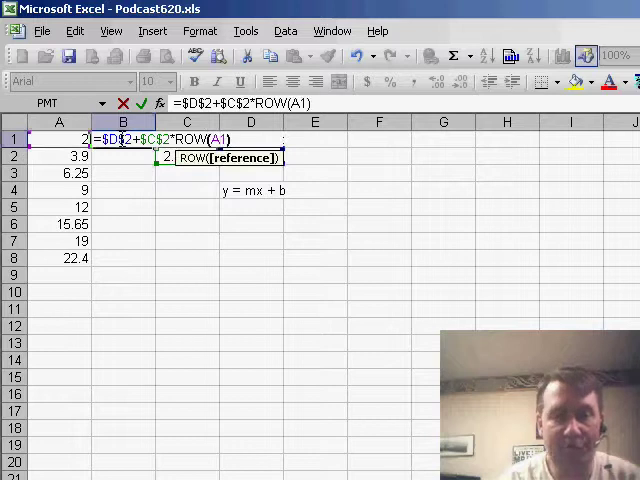
pyautogui.press('Return')
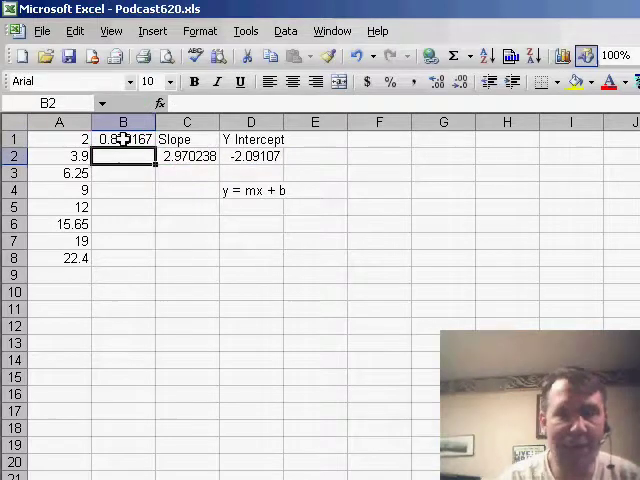
# Fill the B1 prediction formula down to B9 for the fitted straight-line values.
pyautogui.click(122, 138)
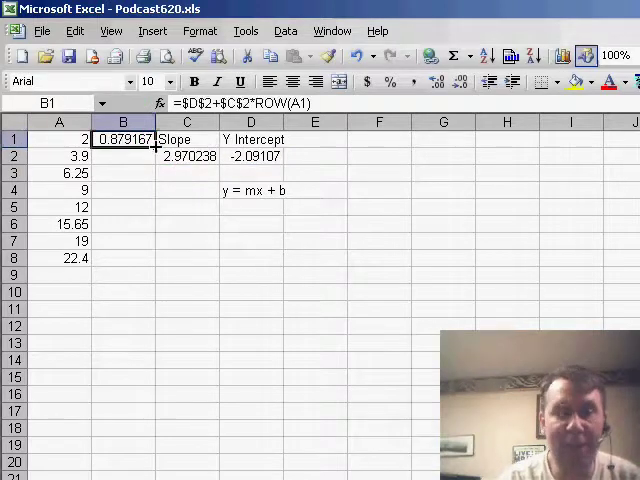
pyautogui.moveTo(124, 138); pyautogui.dragTo(124, 274)
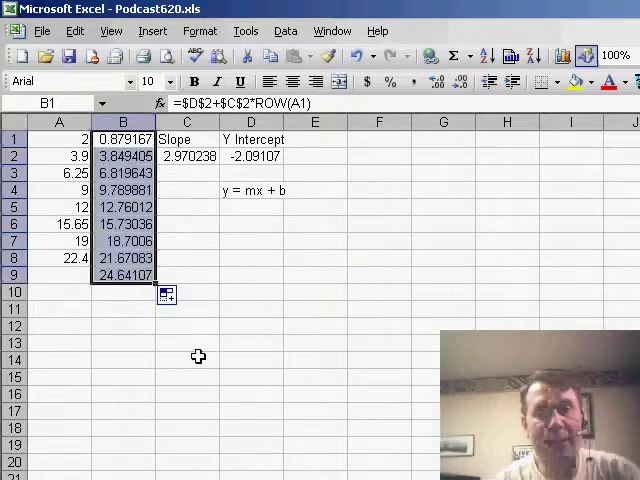
pyautogui.click(58, 138)
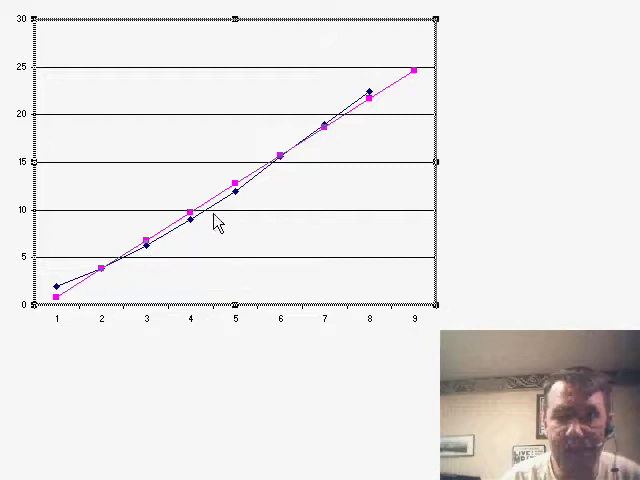
pyautogui.moveTo(330, 130)
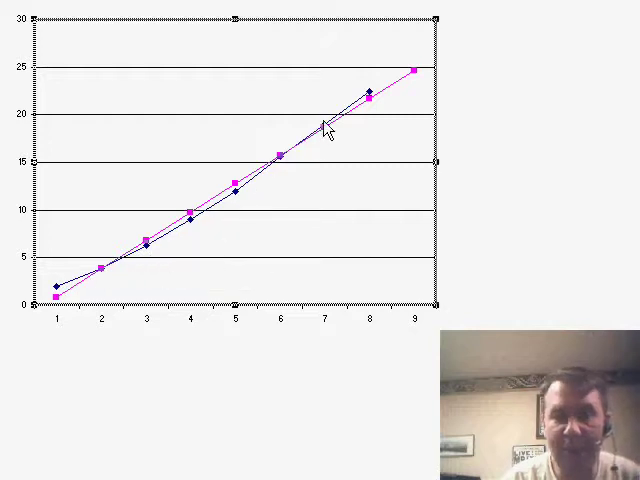
pyautogui.moveTo(360, 104)
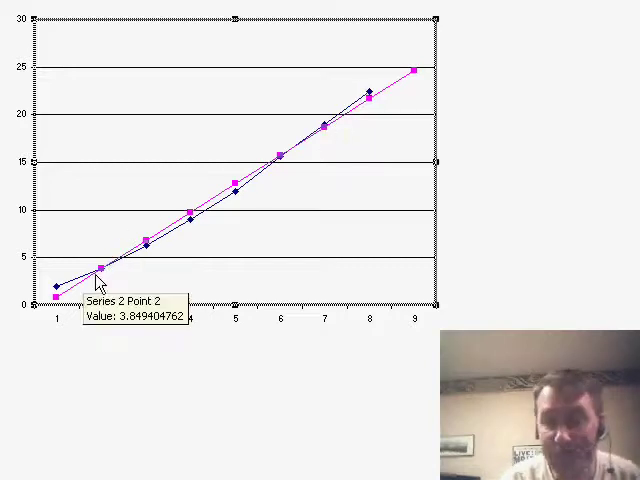
pyautogui.moveTo(82, 300)
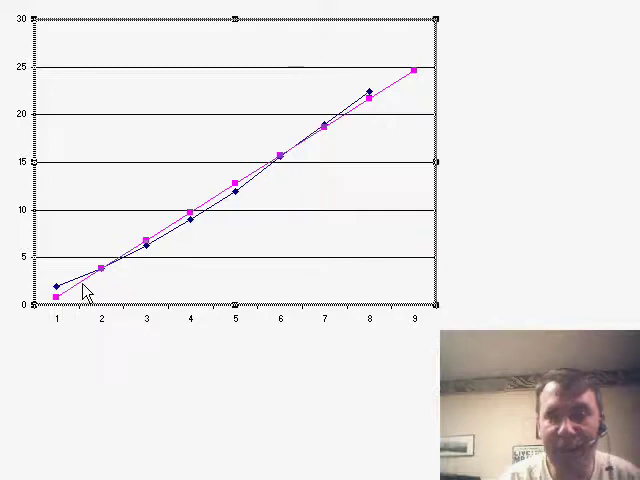
pyautogui.moveTo(180, 218)
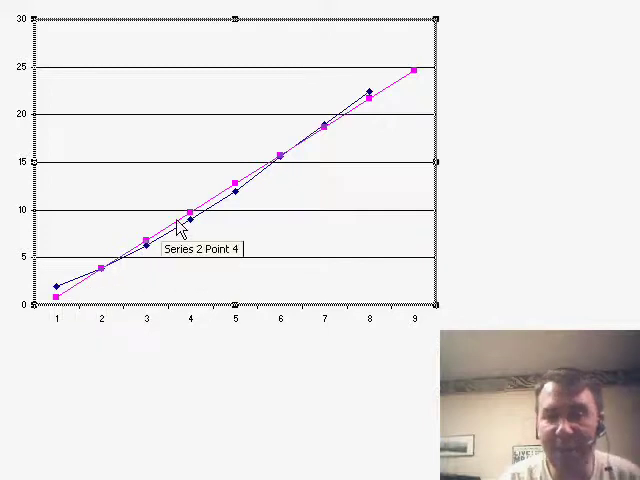
pyautogui.moveTo(280, 158)
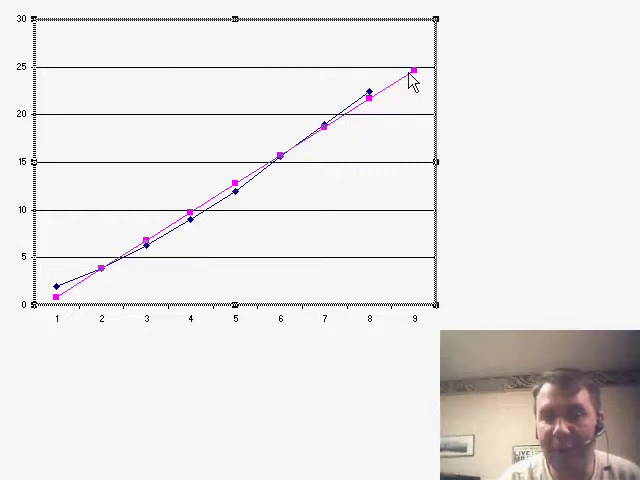
pyautogui.moveTo(412, 70)
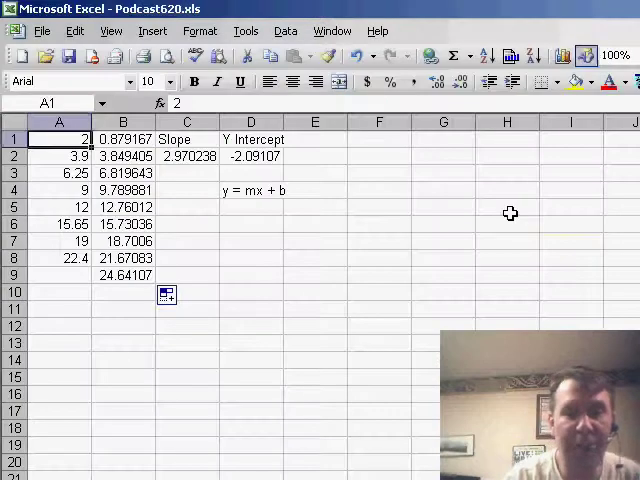
# Fill column A's linear trend into rows 9 and 10, adding 24.64107 and 27.61131.
pyautogui.click(58, 156)
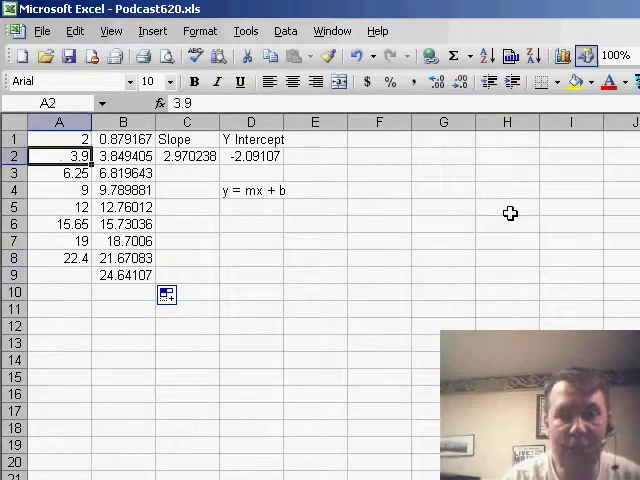
pyautogui.moveTo(56, 138); pyautogui.dragTo(56, 258)
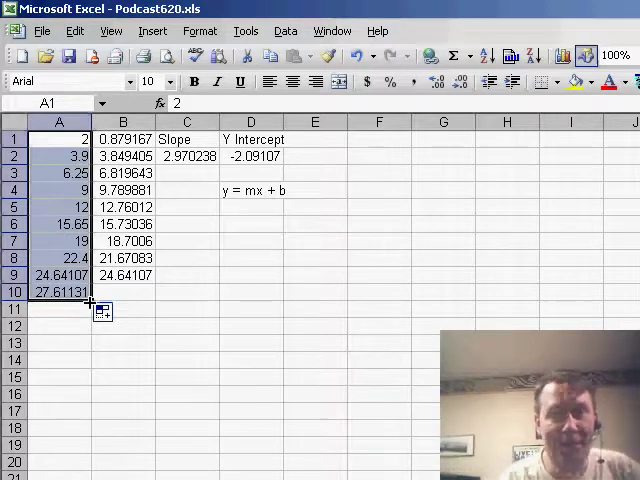
# Label C6 Slope and enter =INDEX(LINEST(A1:A9),1,1) in D6, returning the slope 2.97.
pyautogui.click(186, 224)
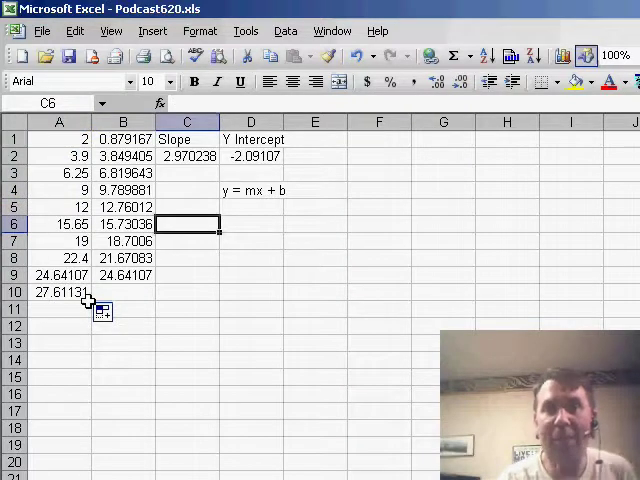
pyautogui.write('SLo')
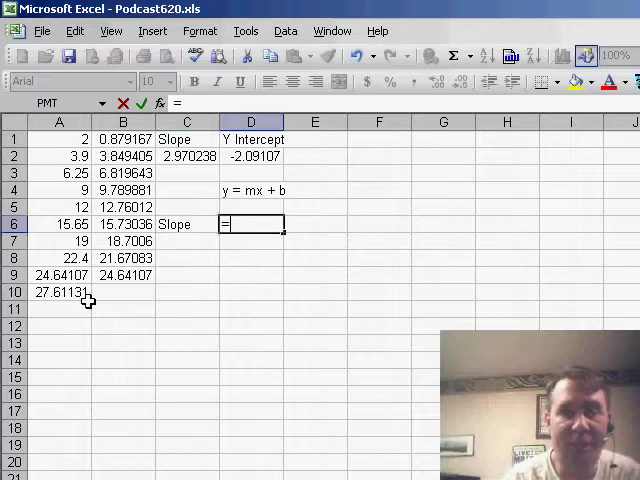
pyautogui.write('=INDEX(LINEST(A1')
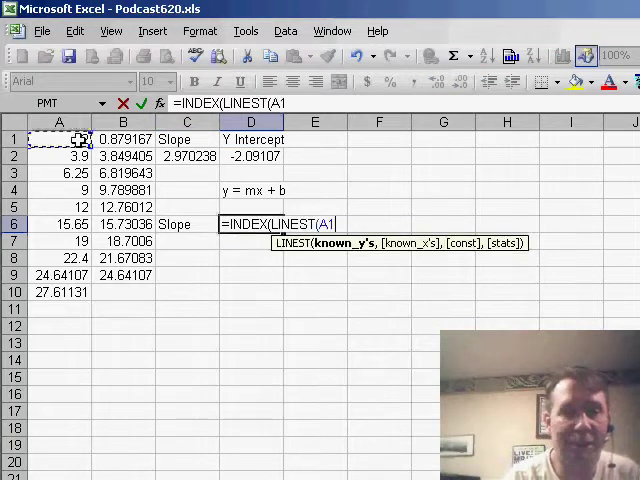
pyautogui.moveTo(58, 138); pyautogui.dragTo(58, 258)
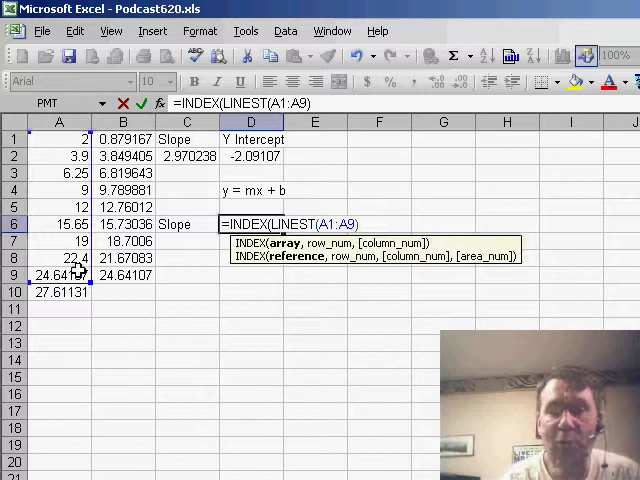
pyautogui.write(',1,')
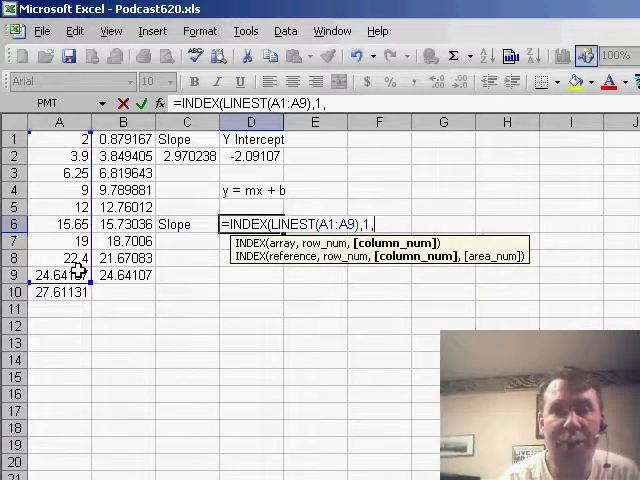
pyautogui.write('1)')
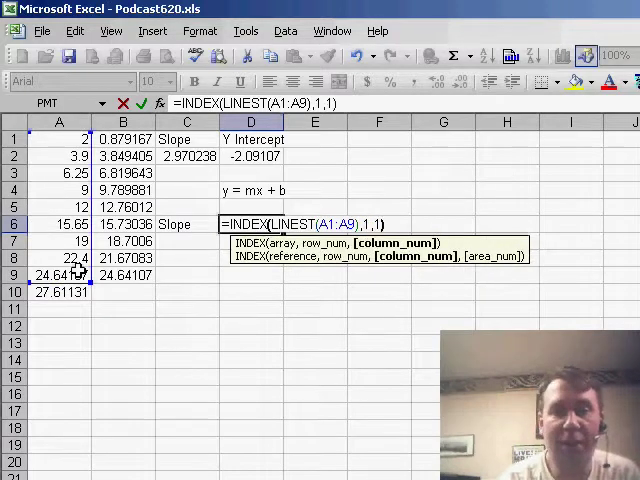
pyautogui.press('Return')
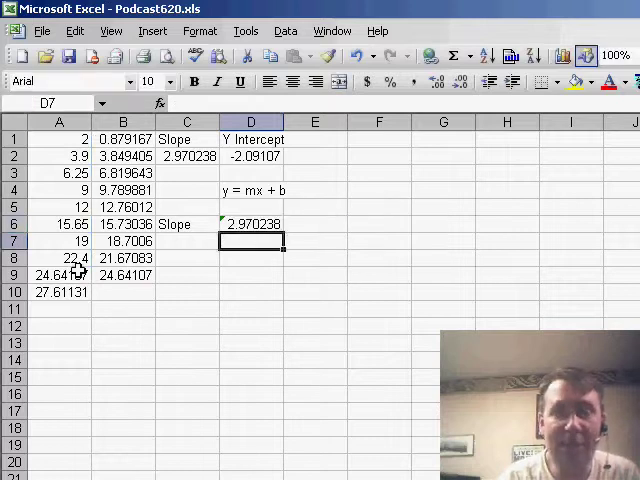
# Edit D6 to =INDEX(LINEST(A1:A9),1,2) so it returns the intercept -2.09107.
pyautogui.click(252, 224)
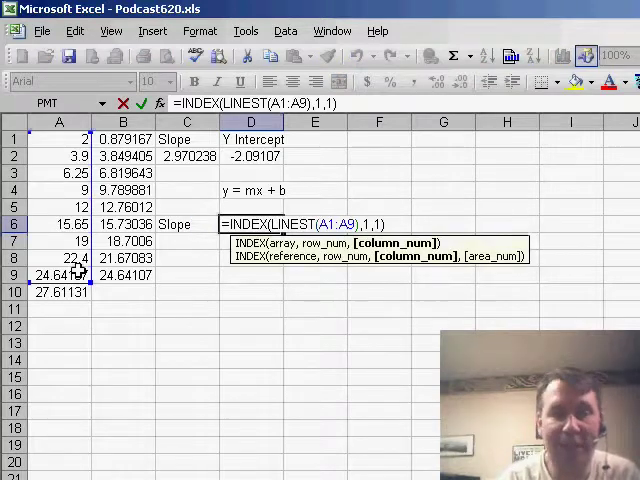
pyautogui.press('Return')
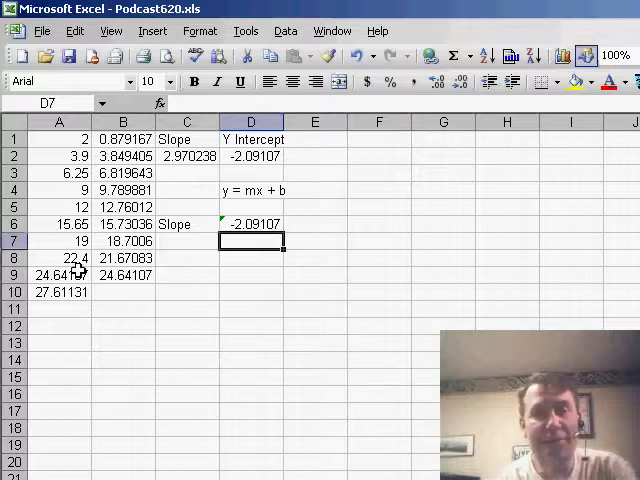
pyautogui.click(250, 224)
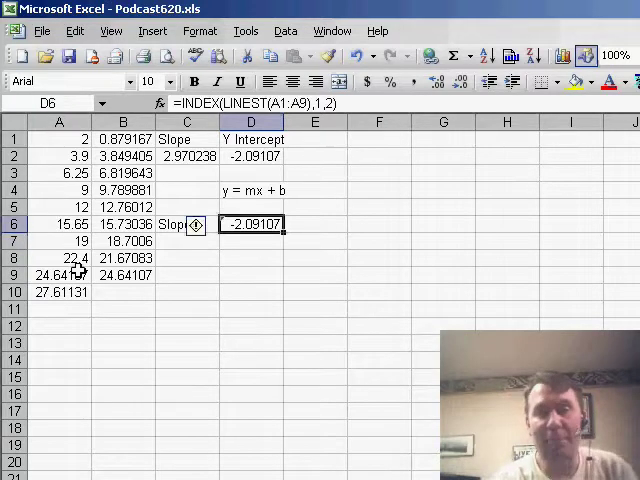